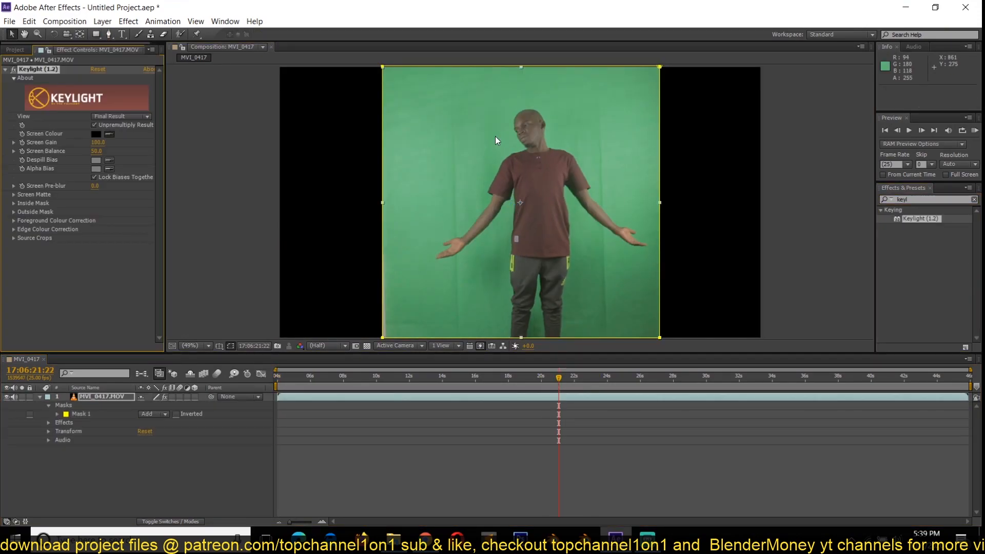
Sample the green screen colour with the Keylight Screen Colour eyedropper.
click(119, 115)
text(curves)
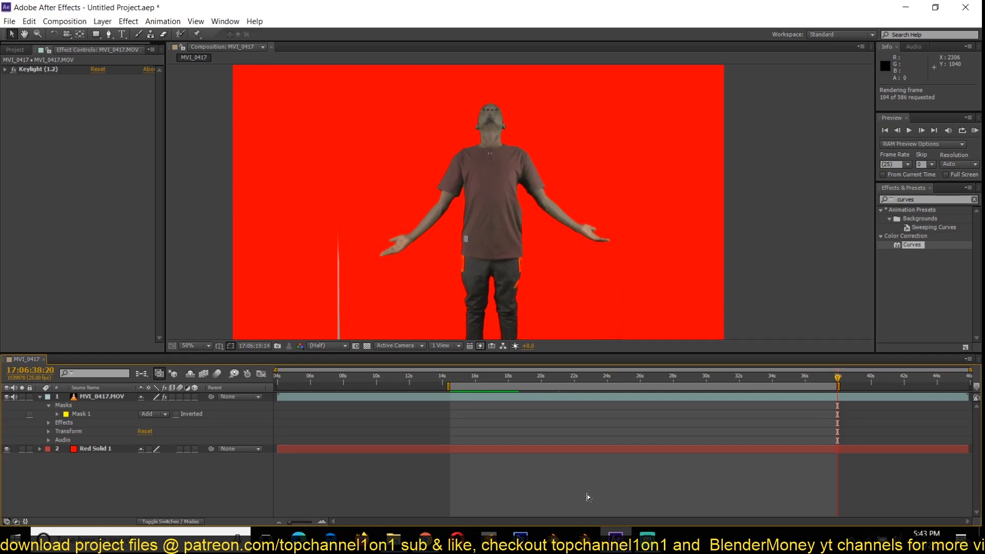
Save the project under a new name and set the TEMPS folder as the PNG sequence output.
key(ctrl+shift+s)
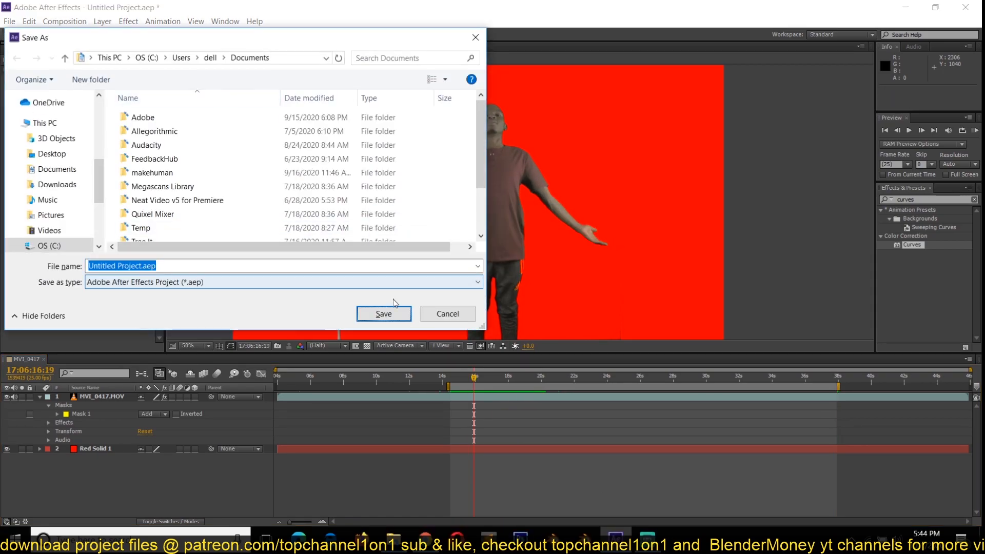
click(383, 314)
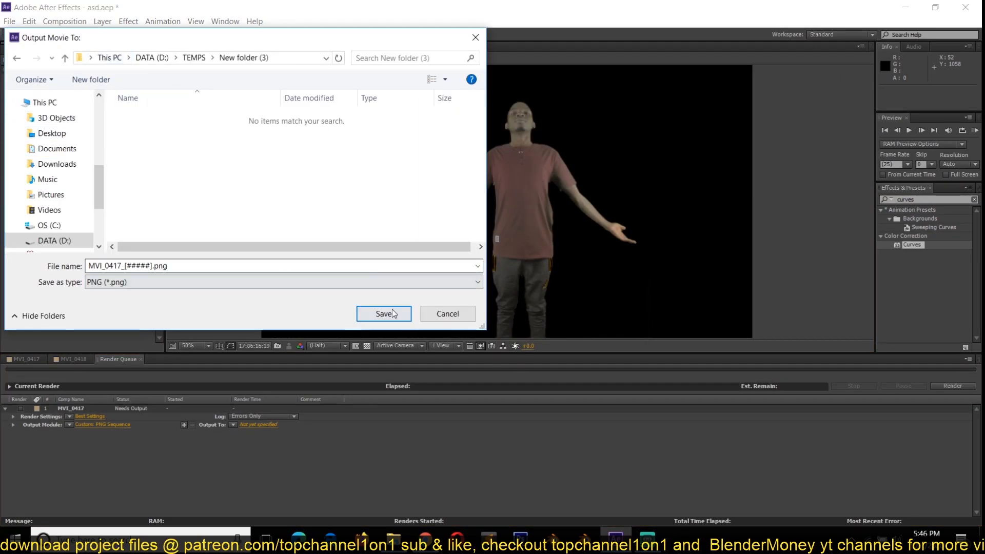
click(382, 313)
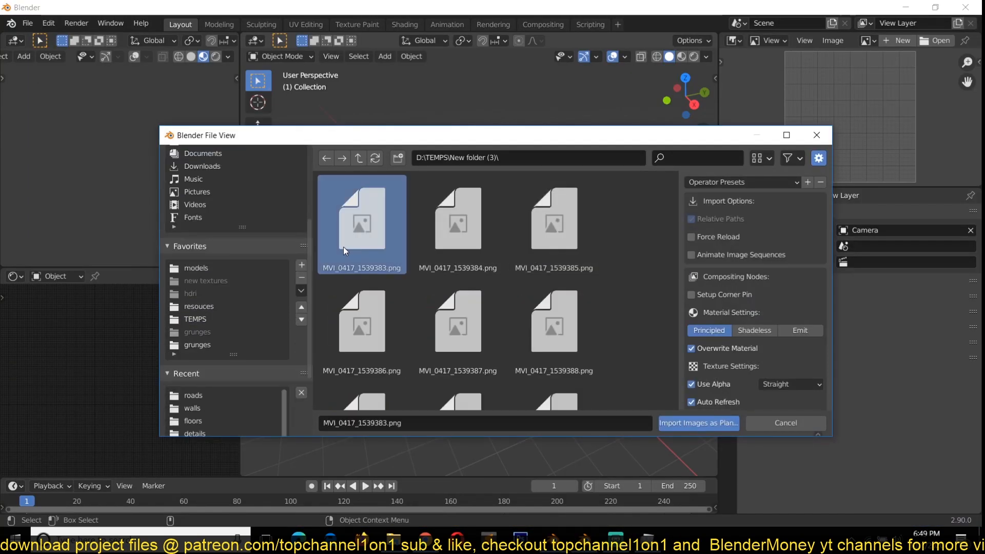
Import the PNG sequence as a plane and set its texture to play the full image sequence.
click(697, 422)
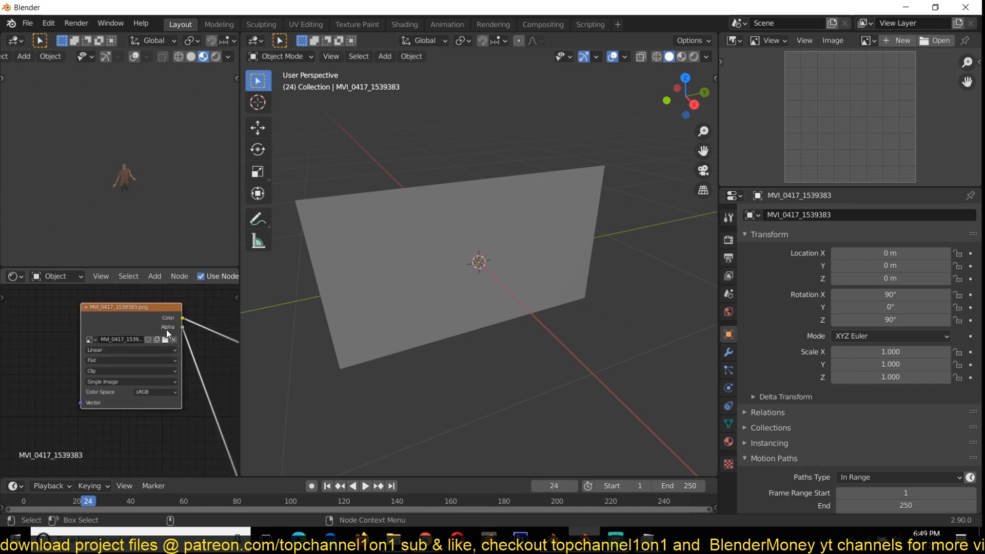
click(130, 382)
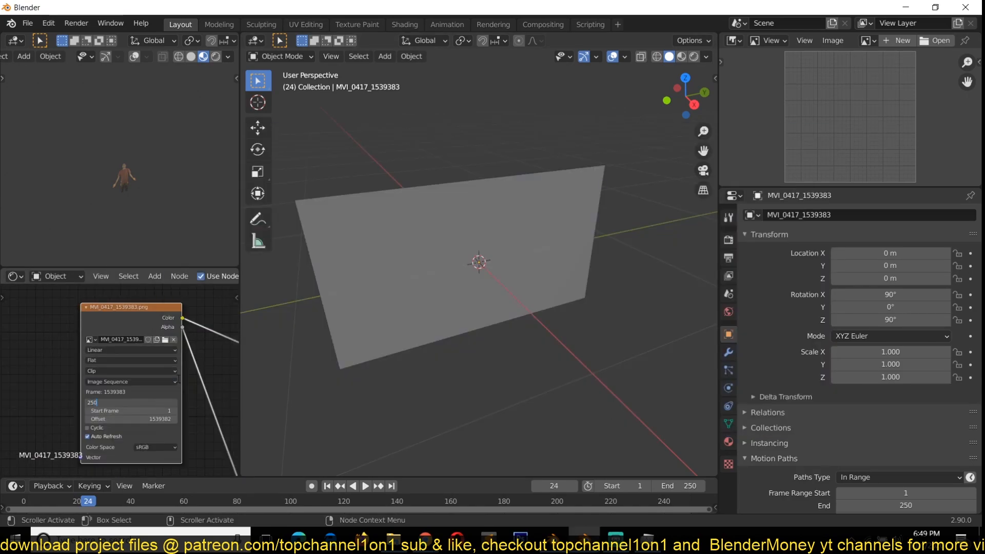
click(365, 485)
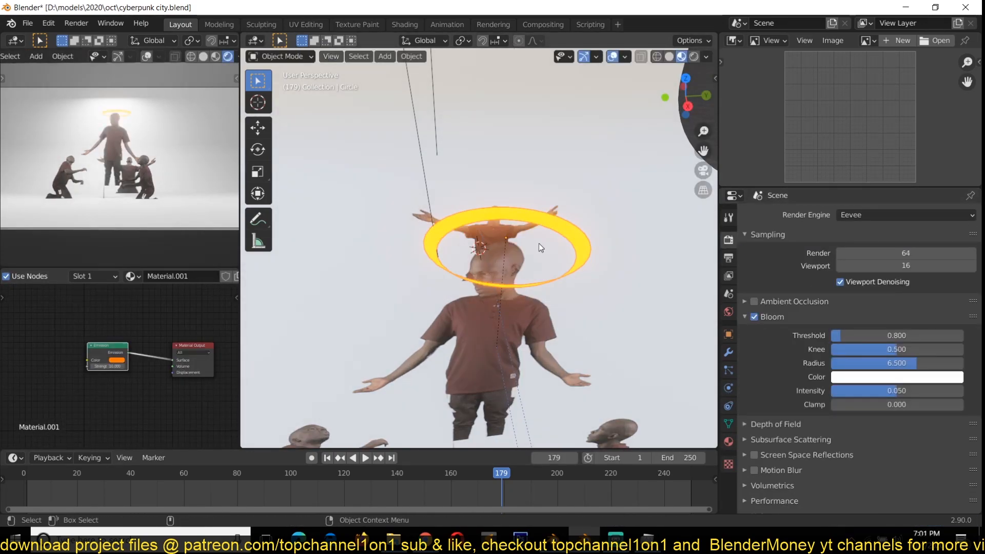
Bring in the second clip's figure plane and place it among the kneeling clones.
click(509, 248)
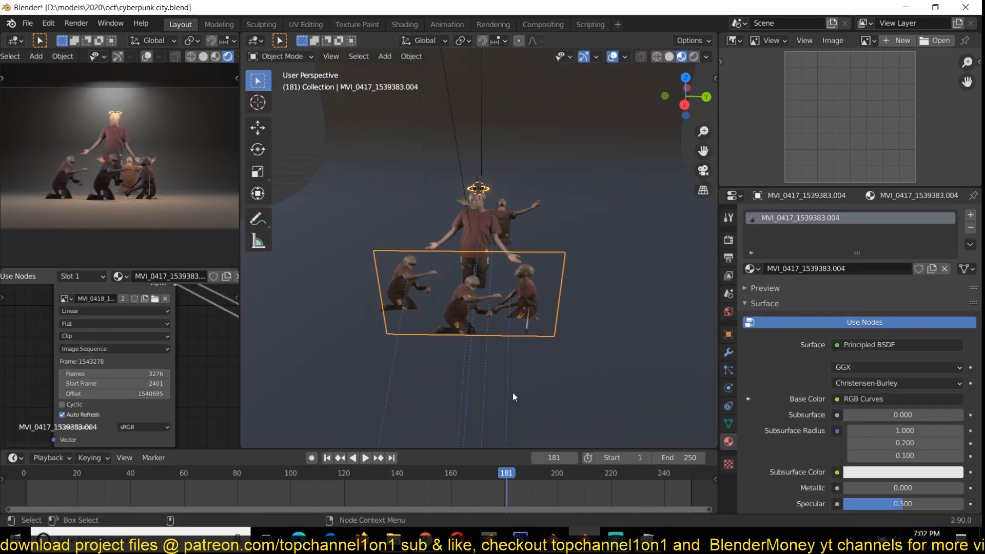
click(217, 472)
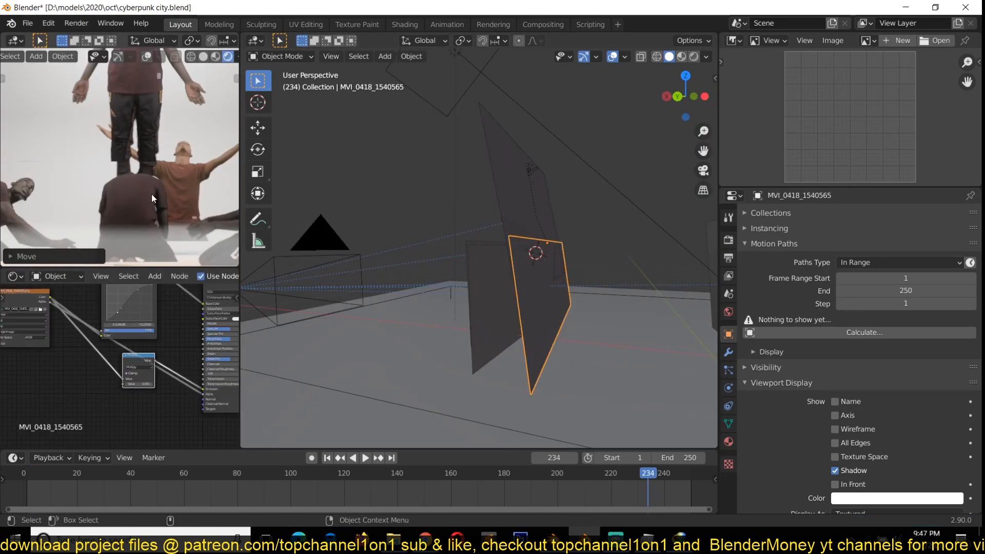
Move the camera and jump to a later frame for its next keyframe.
key(g)
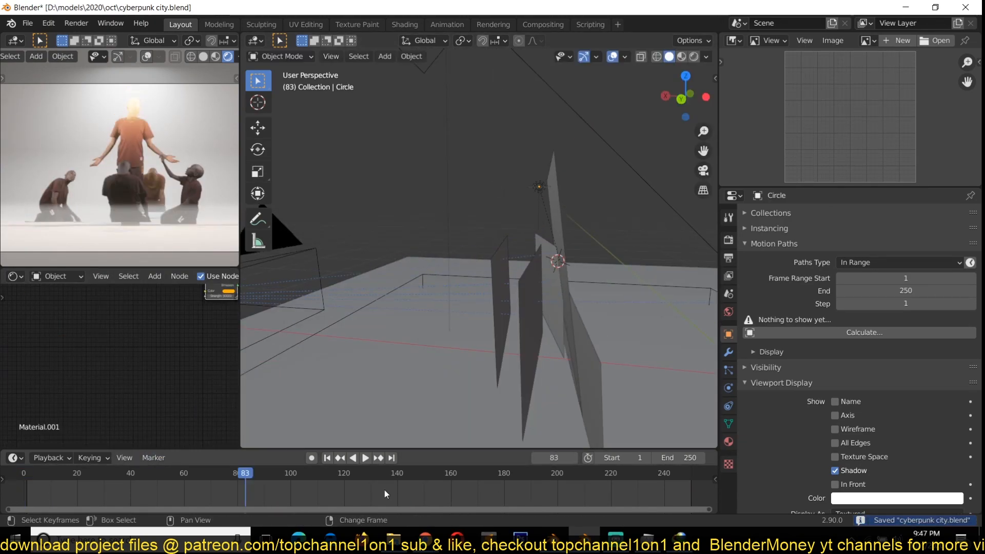
click(327, 458)
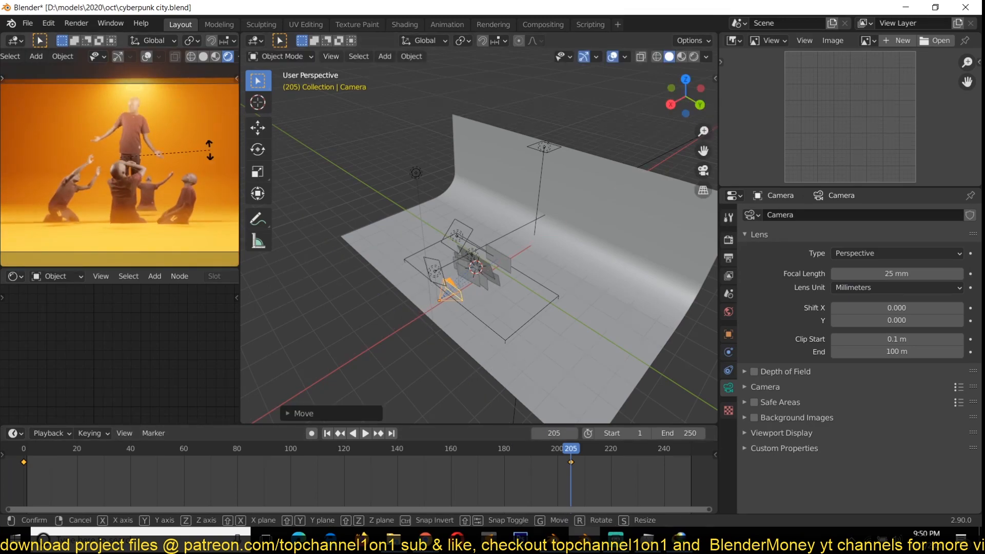
Confirm the camera position, trim the figure plane's mesh around his legs, and render the frame.
click(348, 302)
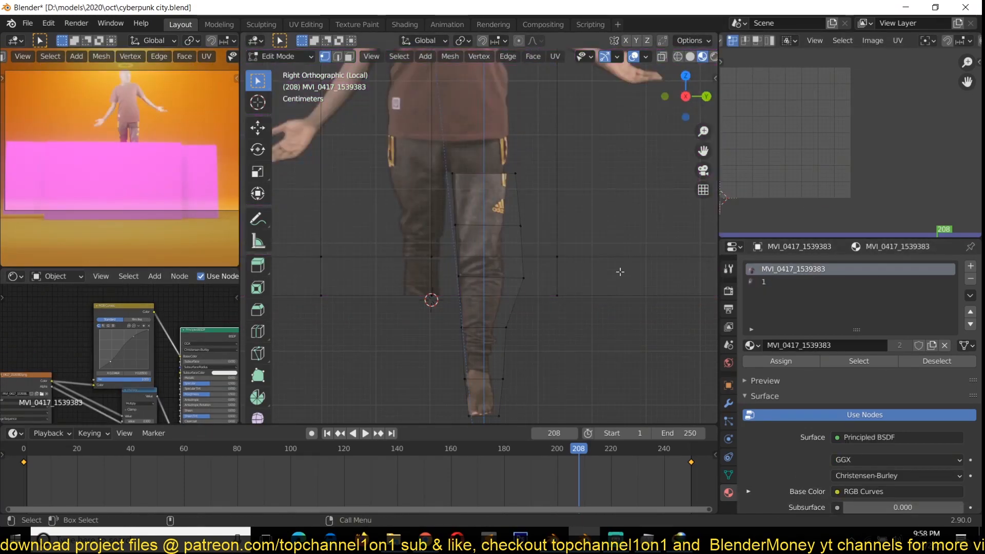
key(Tab)
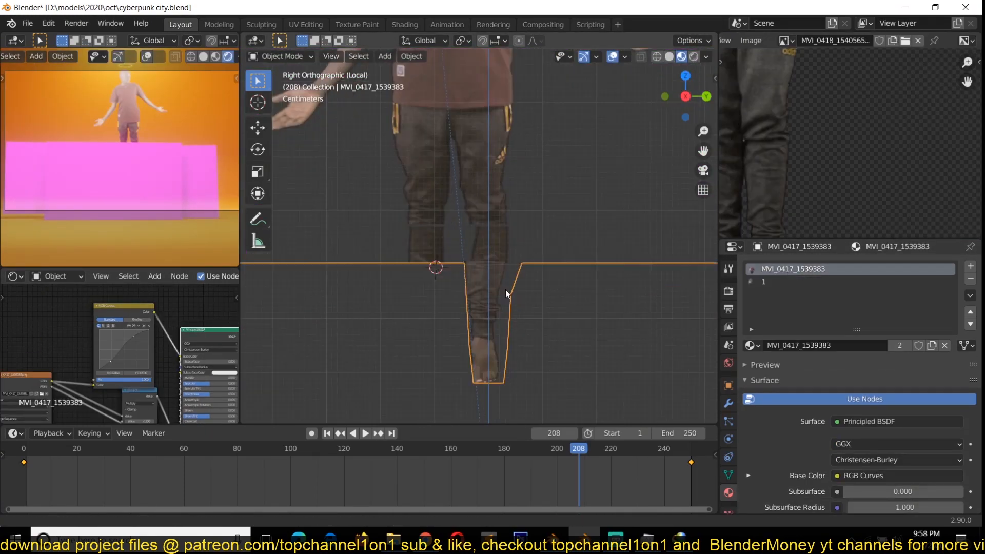
key(Tab)
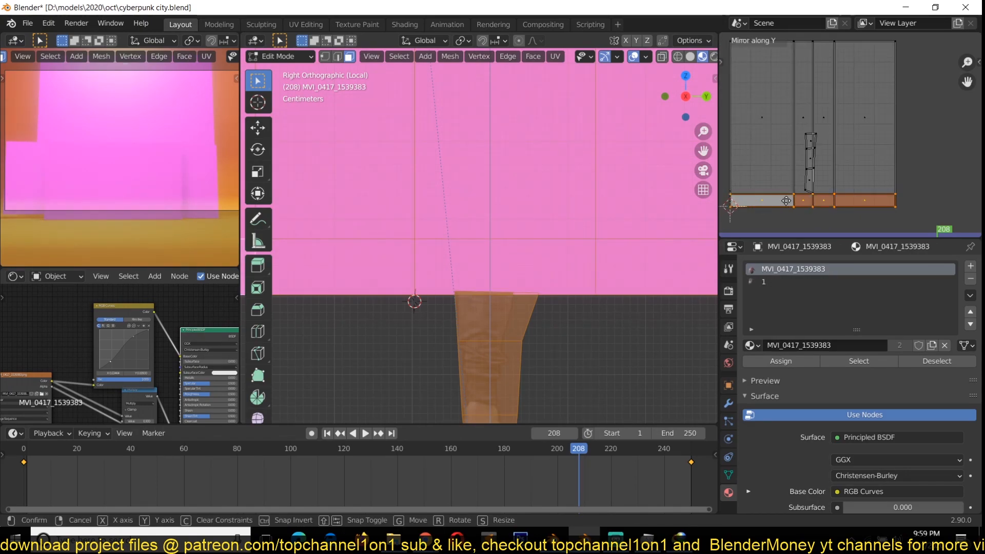
key(Tab)
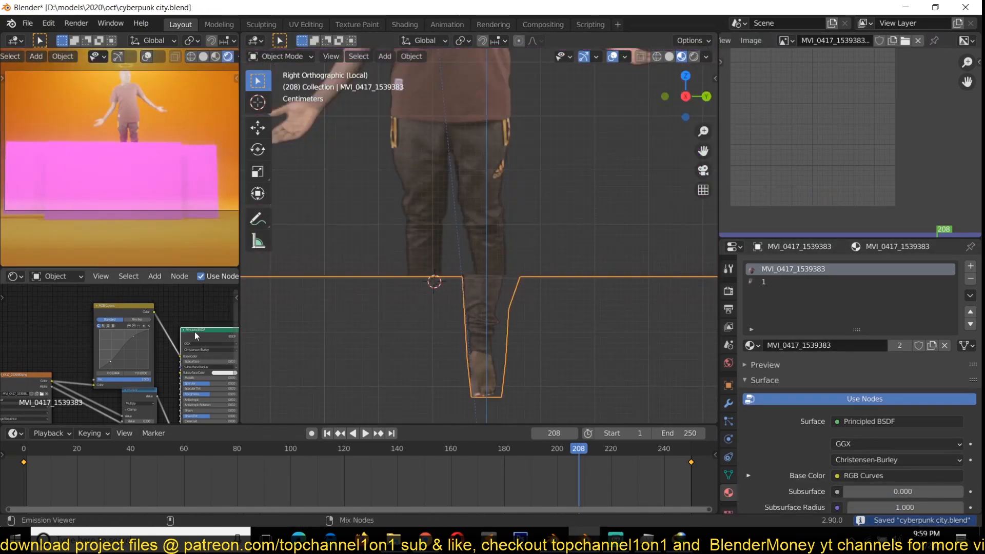
key(Tab)
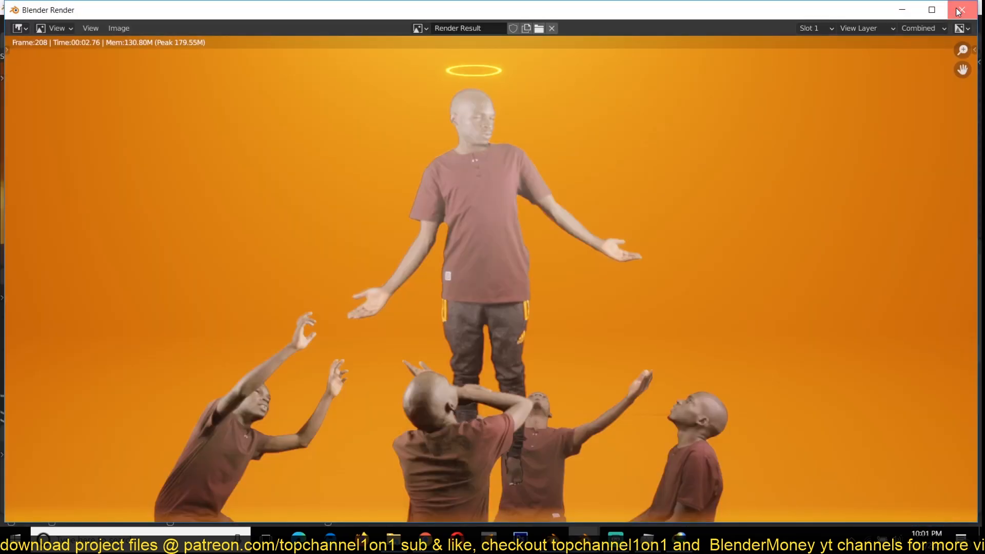
Close the Blender Render window.
click(962, 10)
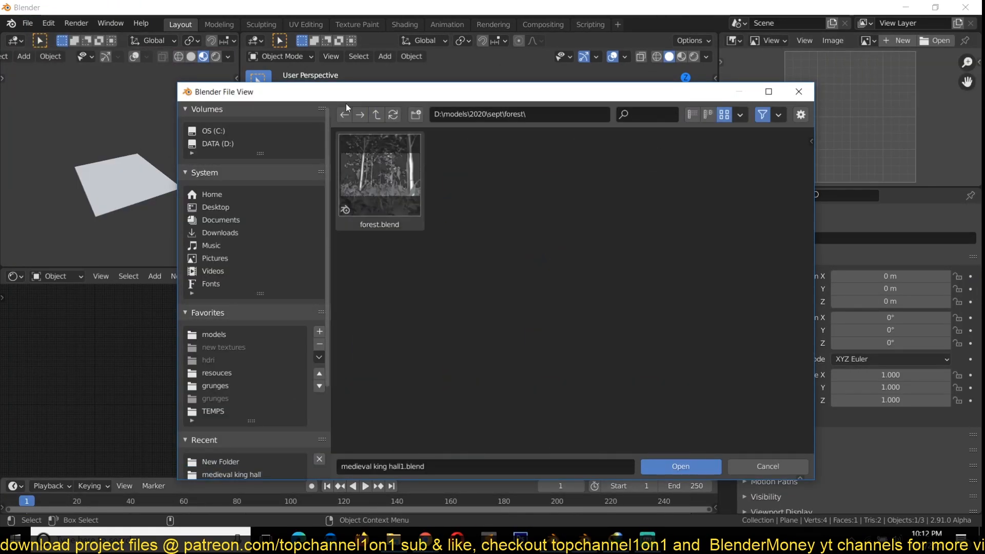
Open the cyberpunk city project and place a blue rectangular area light on the container ledge.
click(375, 114)
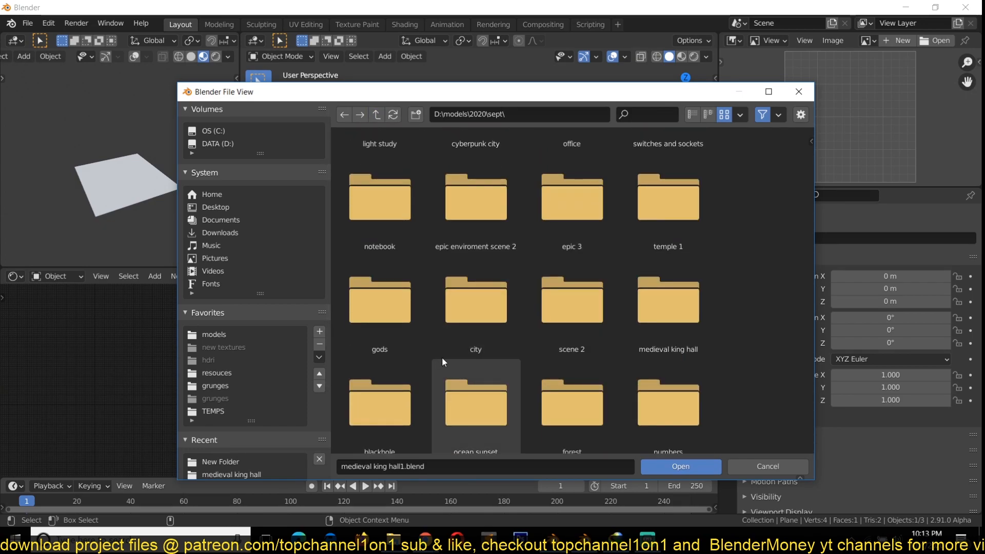
click(679, 465)
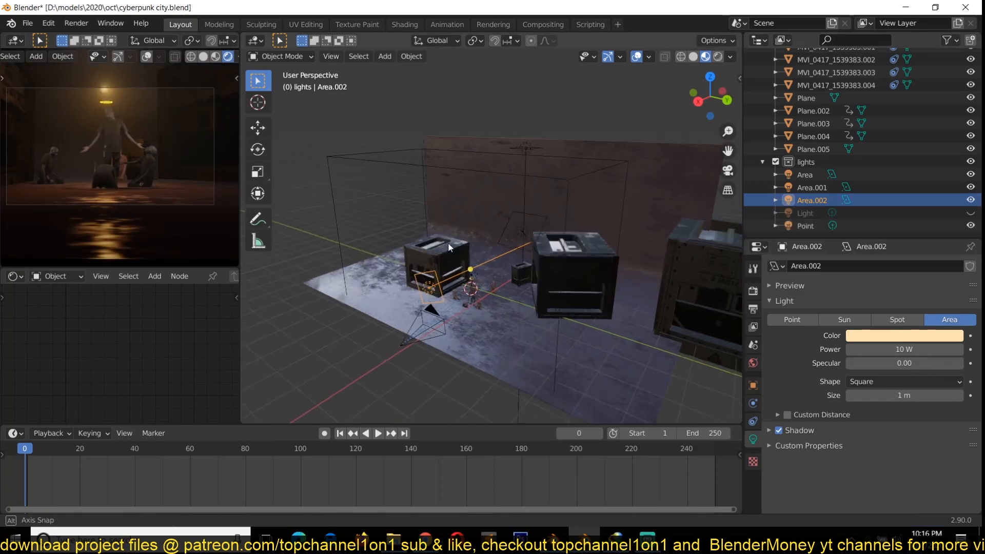
click(805, 226)
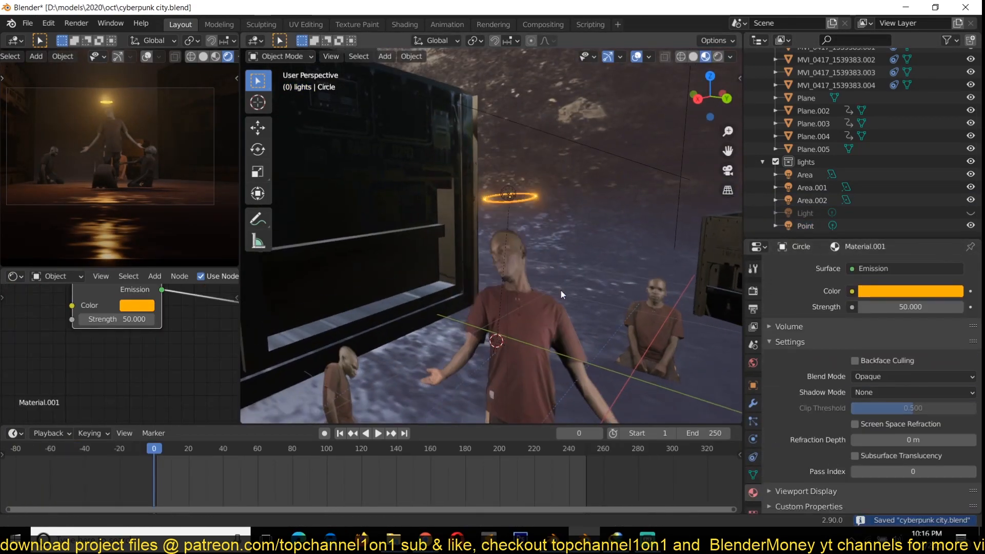
click(805, 226)
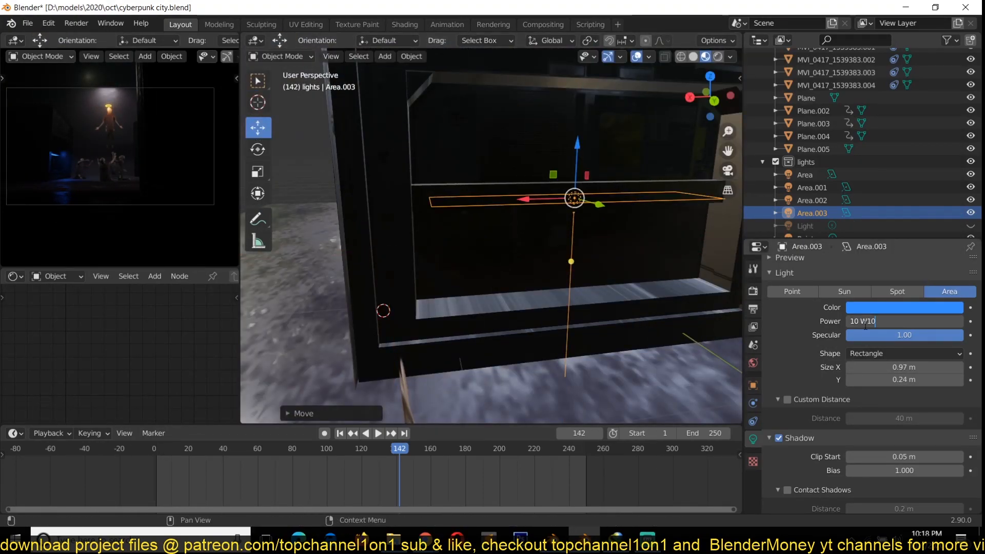
Add a light above the haloed figure and switch it to a white 100 W spot.
click(903, 307)
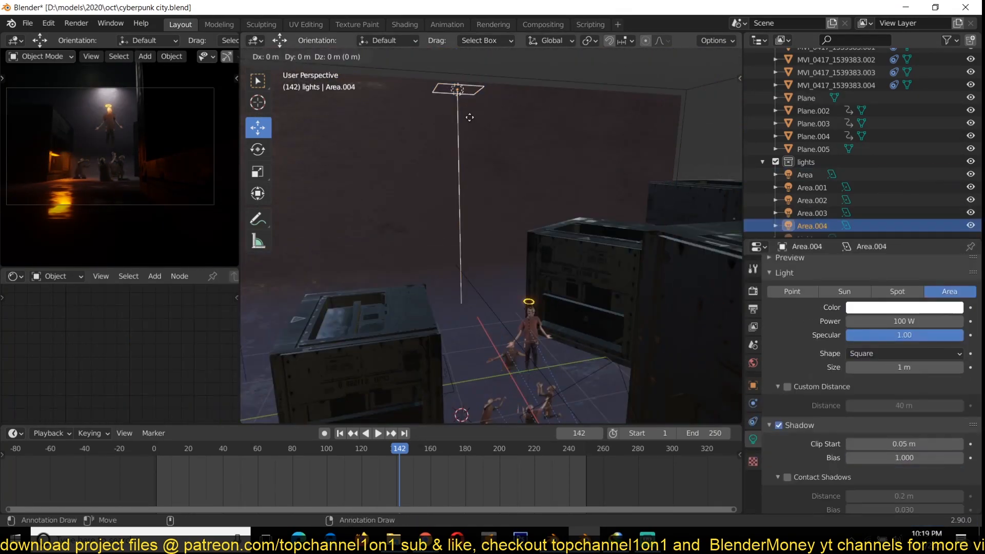
click(897, 291)
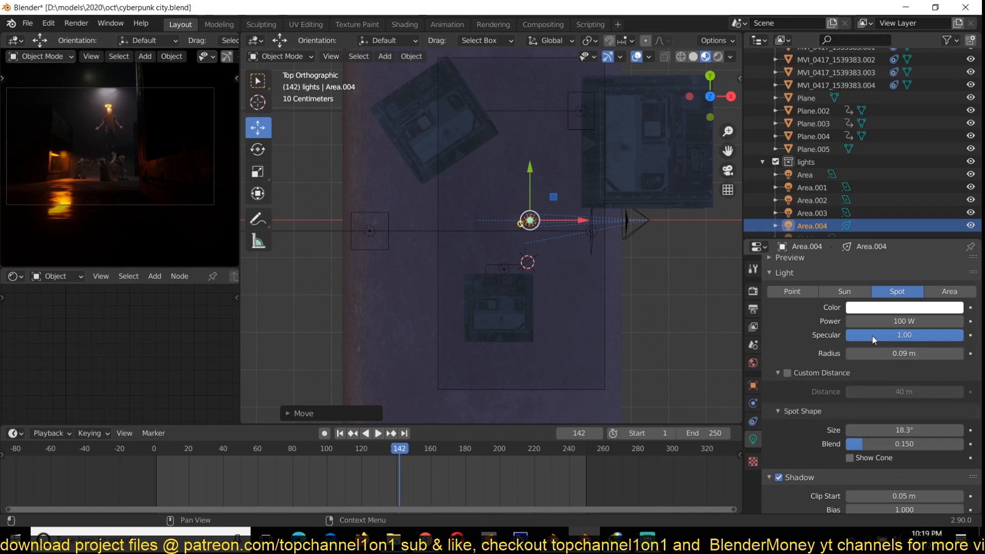
click(904, 306)
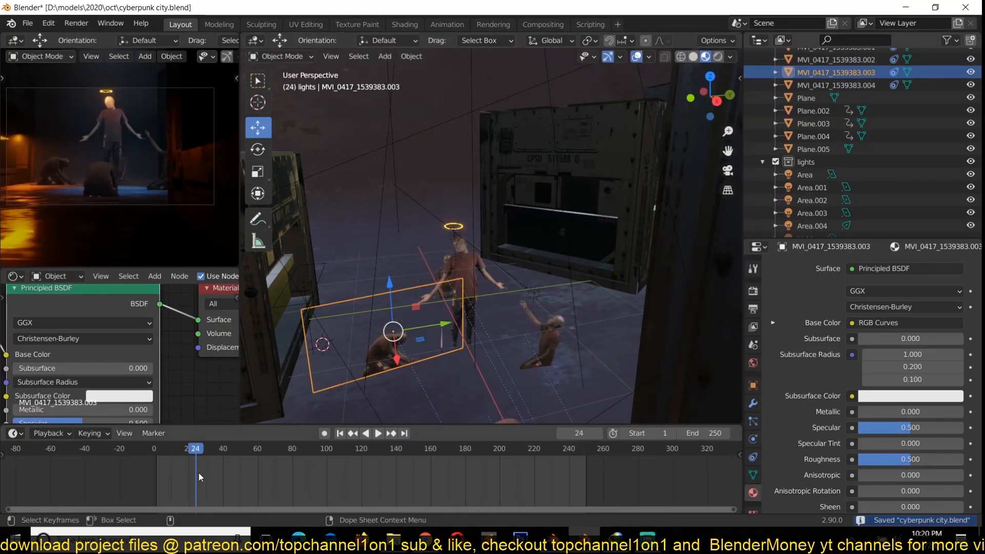
Check the camera at a later frame, then duplicate a kneeling-figure clone plane.
click(377, 433)
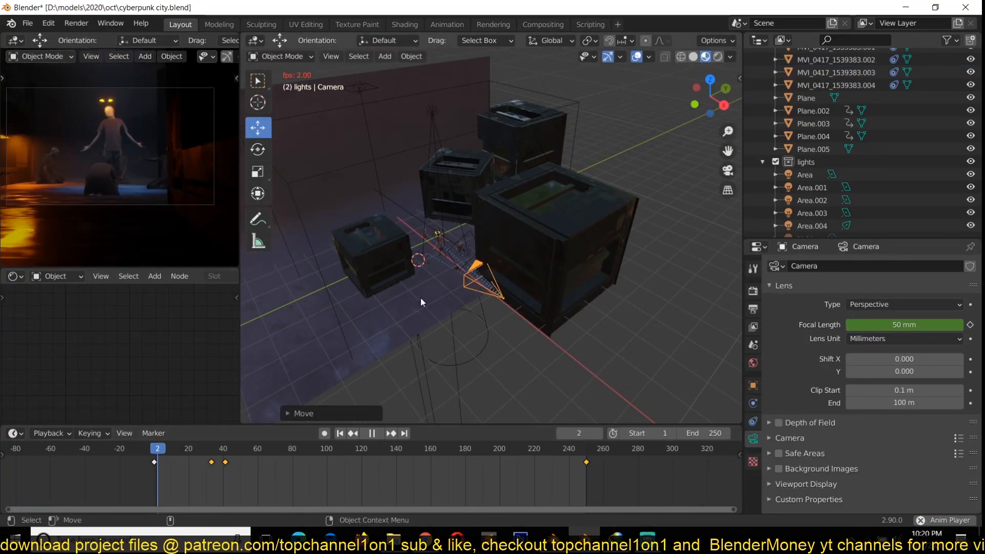
click(245, 448)
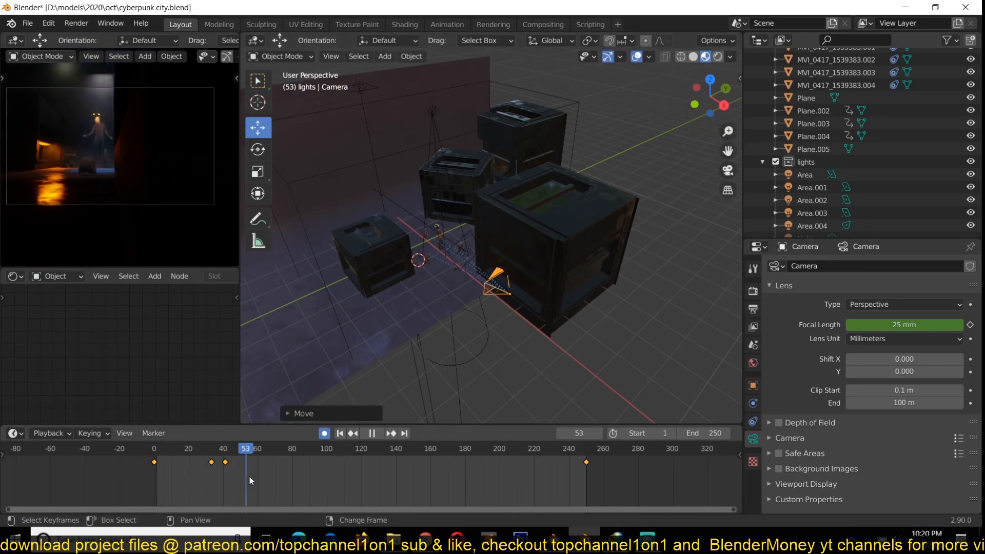
click(199, 449)
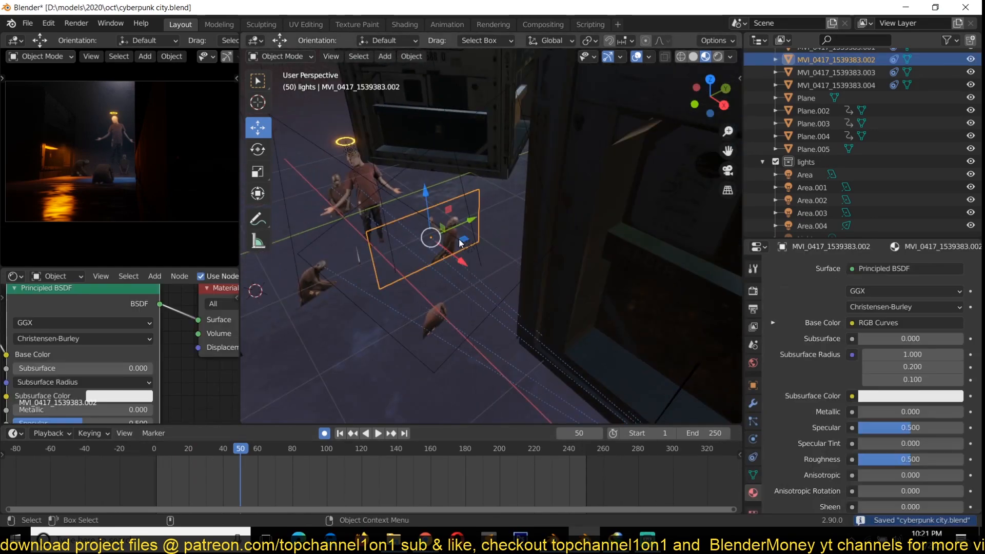
key(Tab)
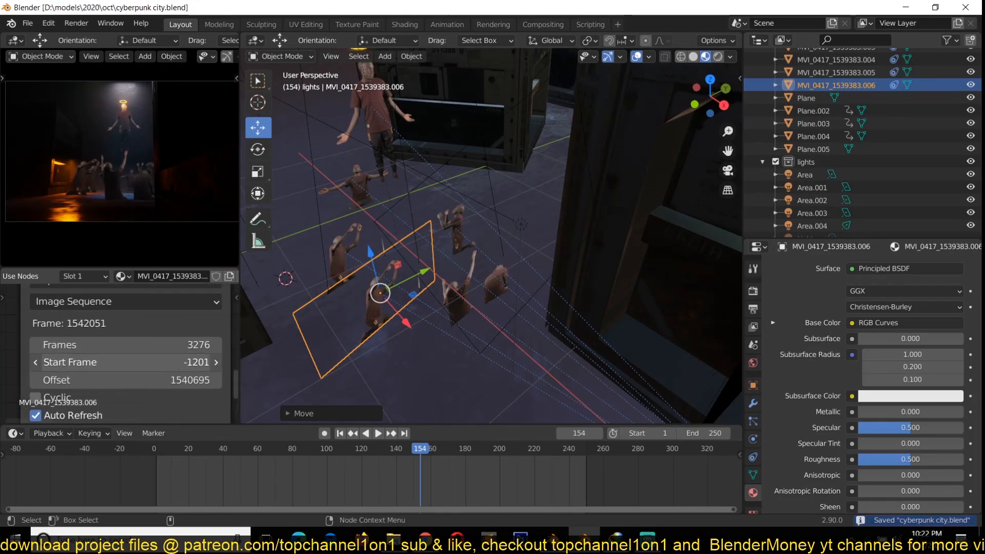
Select a box prop, leave Edit Mode and pick it to duplicate around the containers.
click(296, 448)
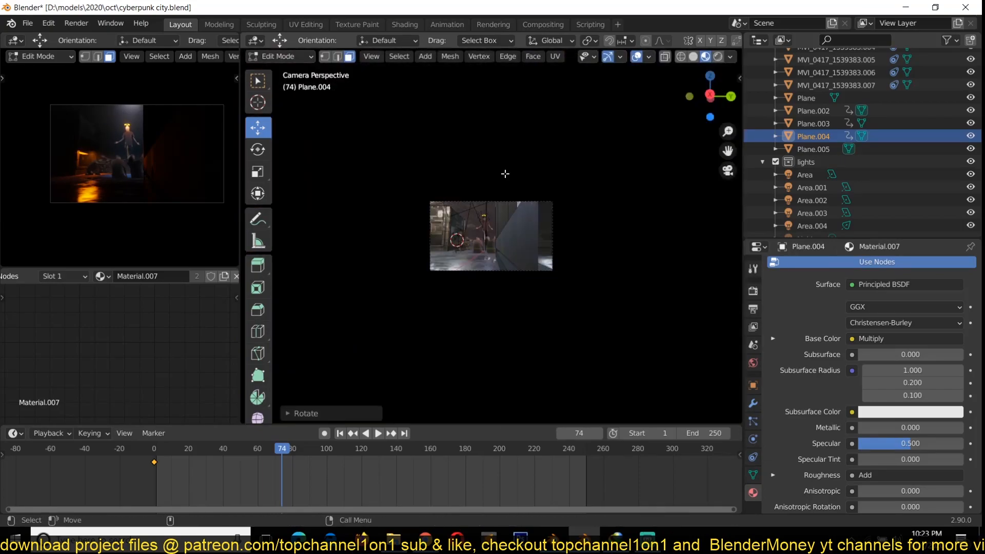
key(g)
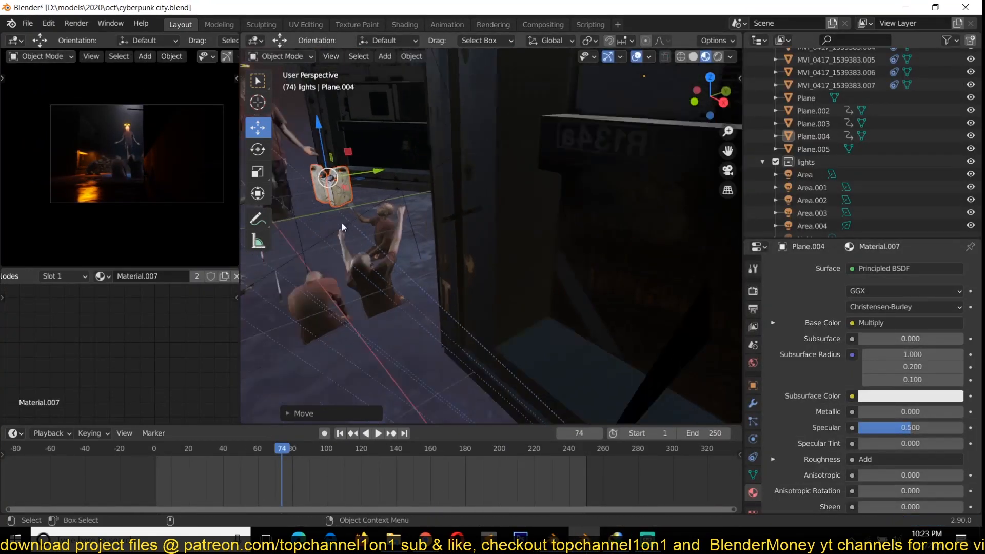
click(378, 433)
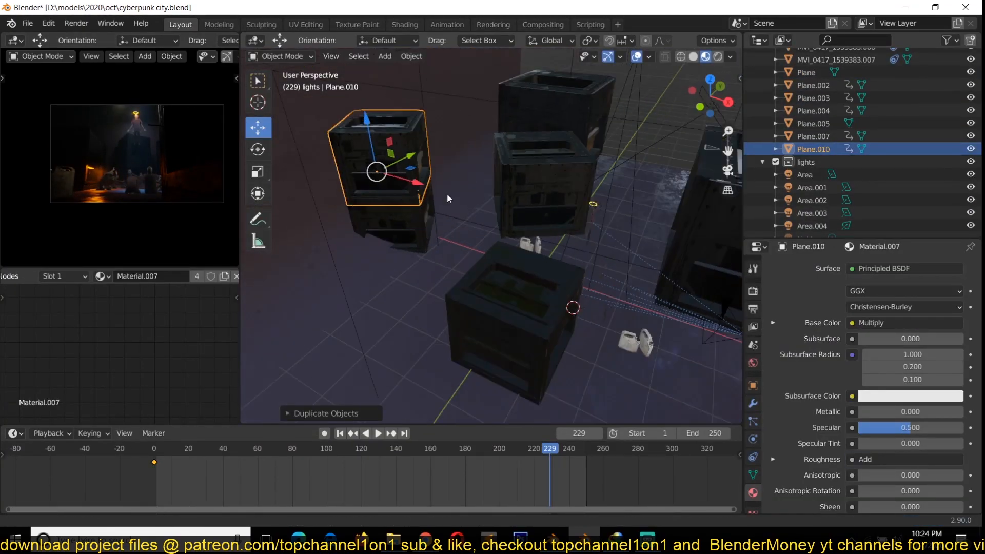
Constrain the wing vertices along X and tint the Area light pale purple.
key(X)
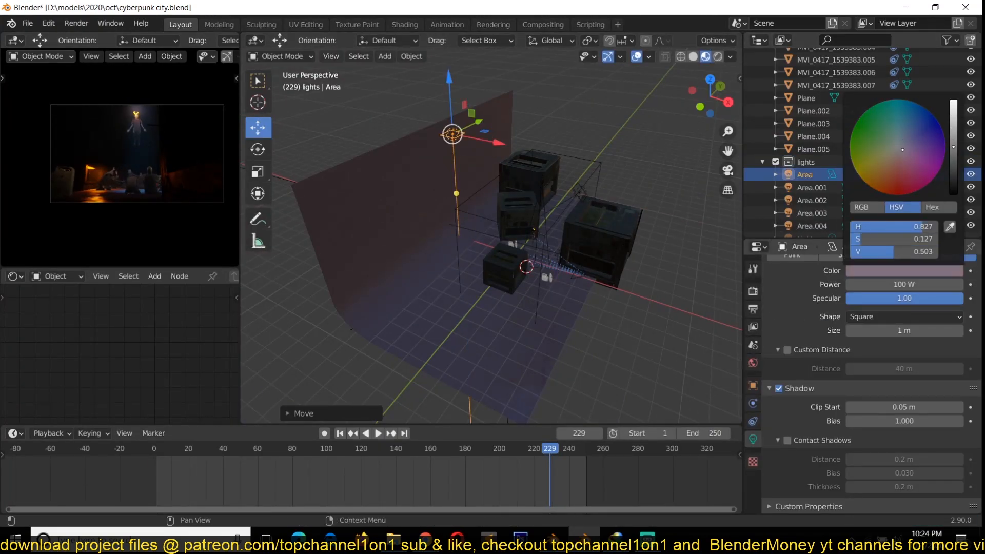
click(339, 433)
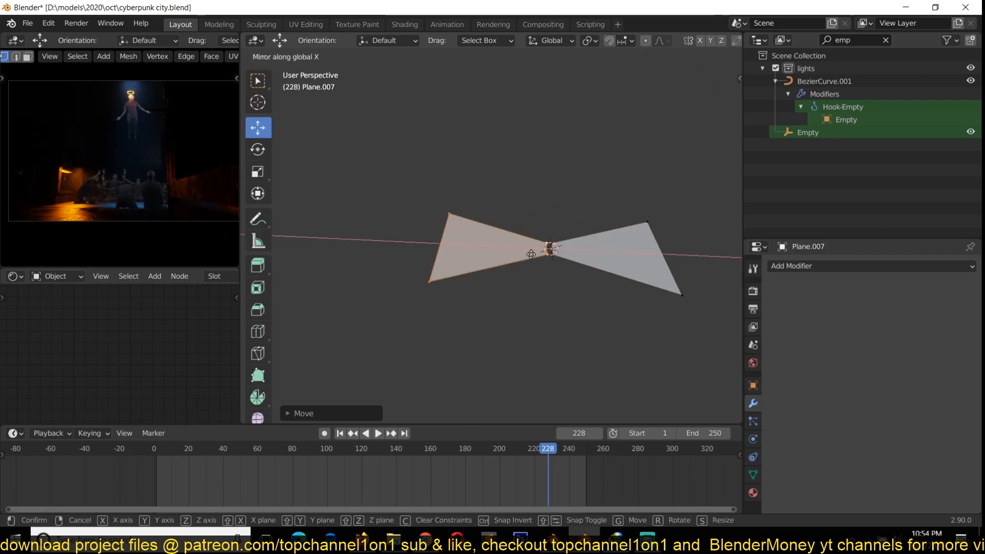
Confirm the mirrored wing and view the keyed wing-flap curve in the Graph Editor.
key(Tab)
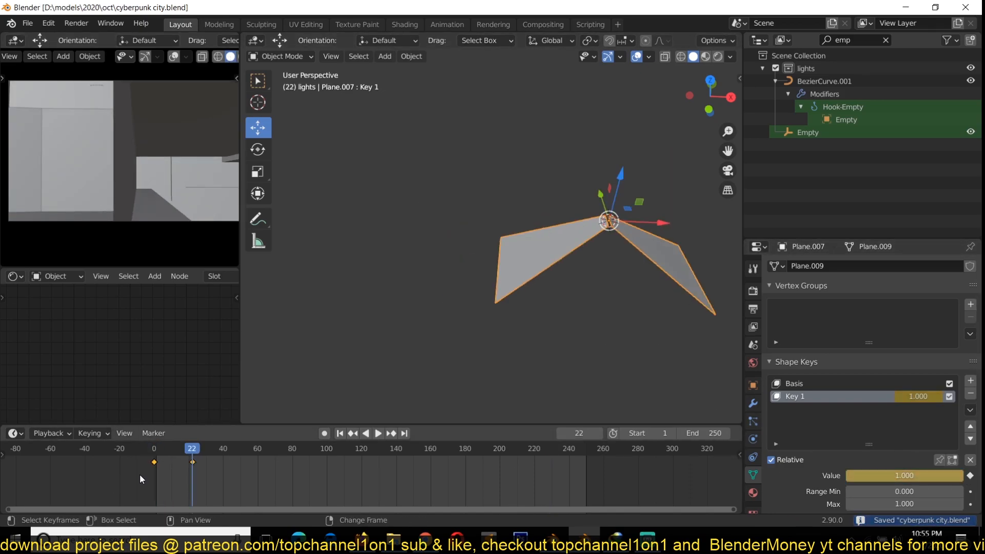
click(154, 449)
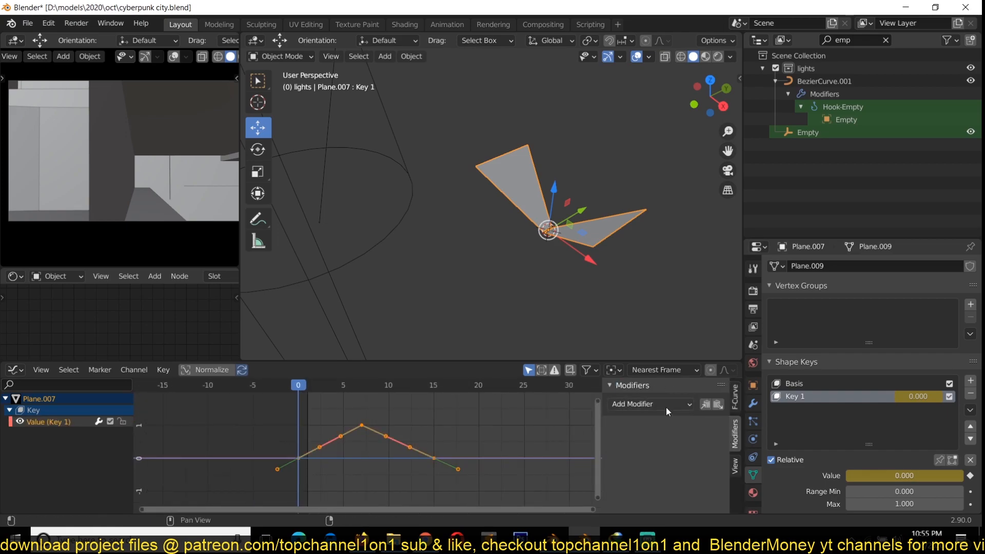
right_click(364, 446)
text(moti)
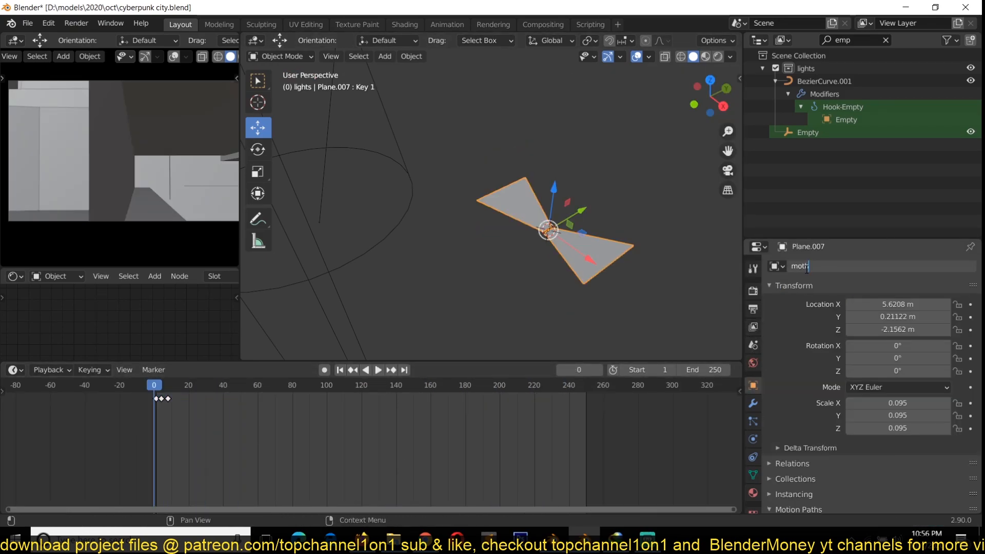
Confirm the name moth and set the emitter's particles to Render As Object.
key(Return)
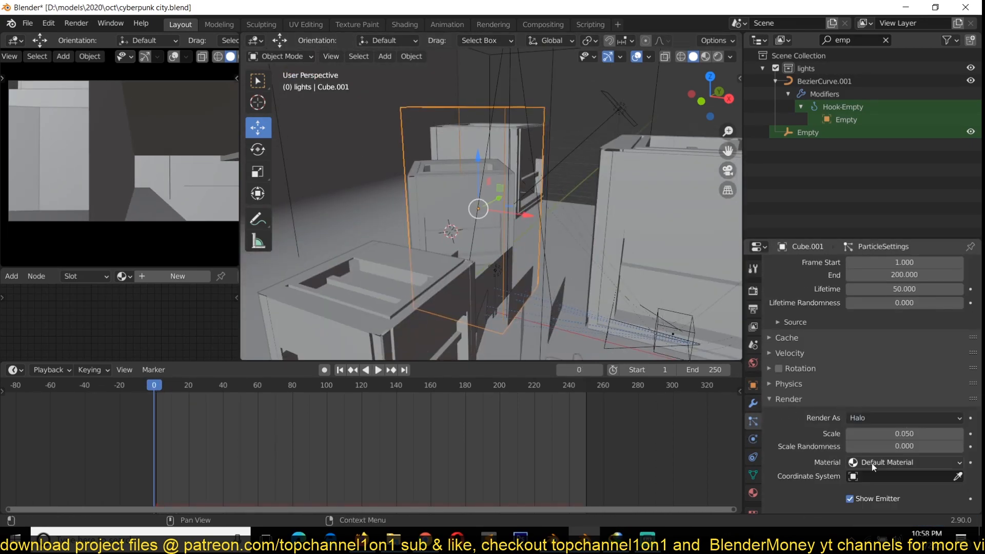
click(902, 418)
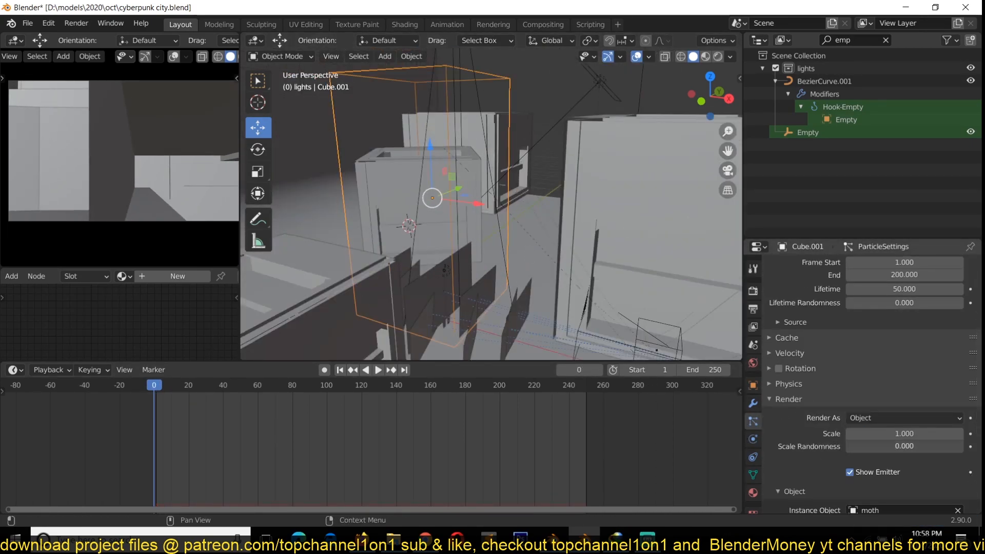